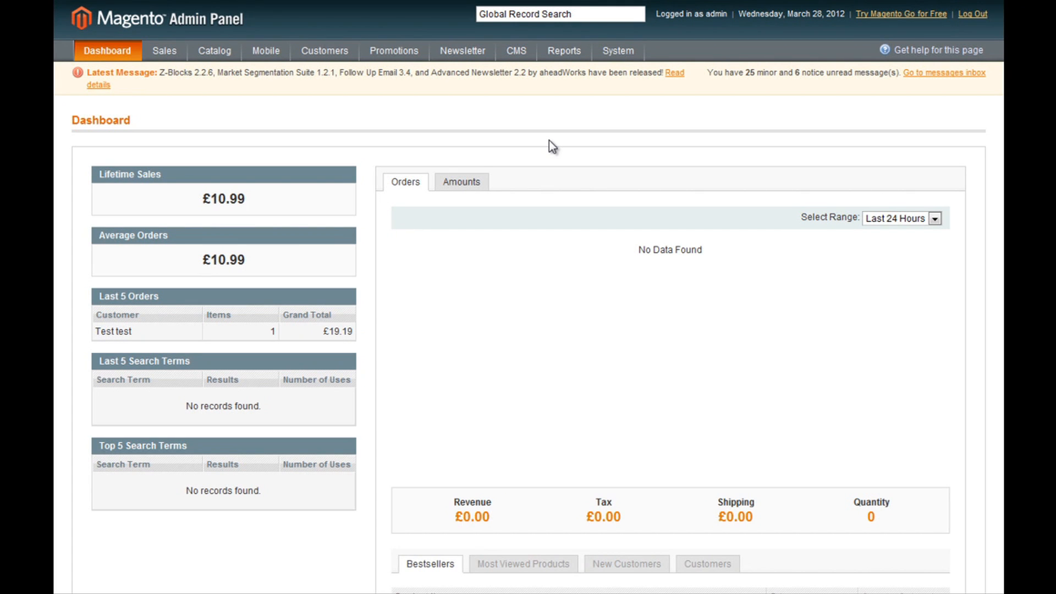
mouse_move(547, 128)
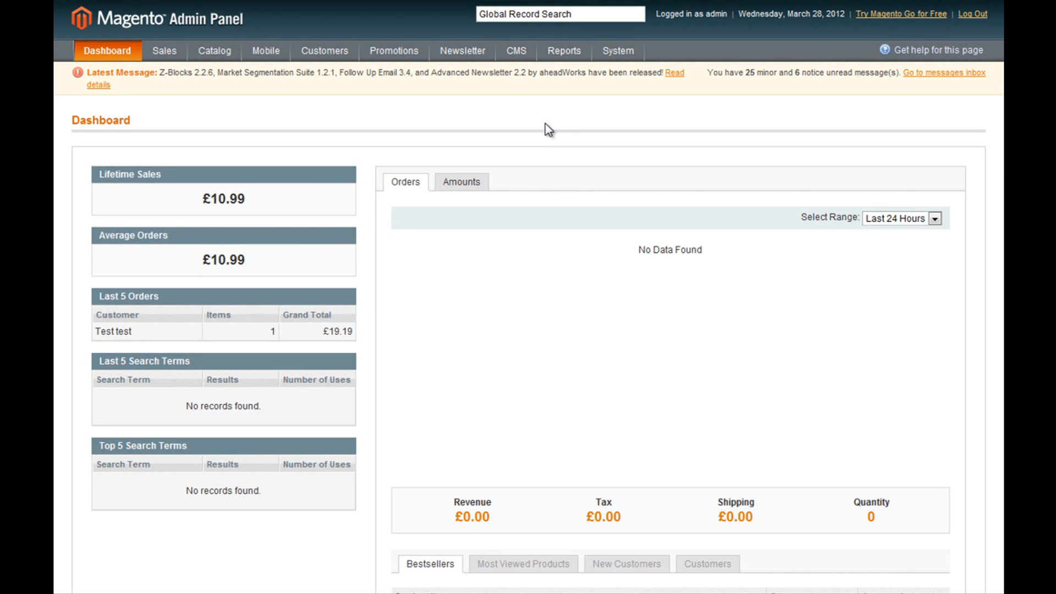
mouse_move(538, 113)
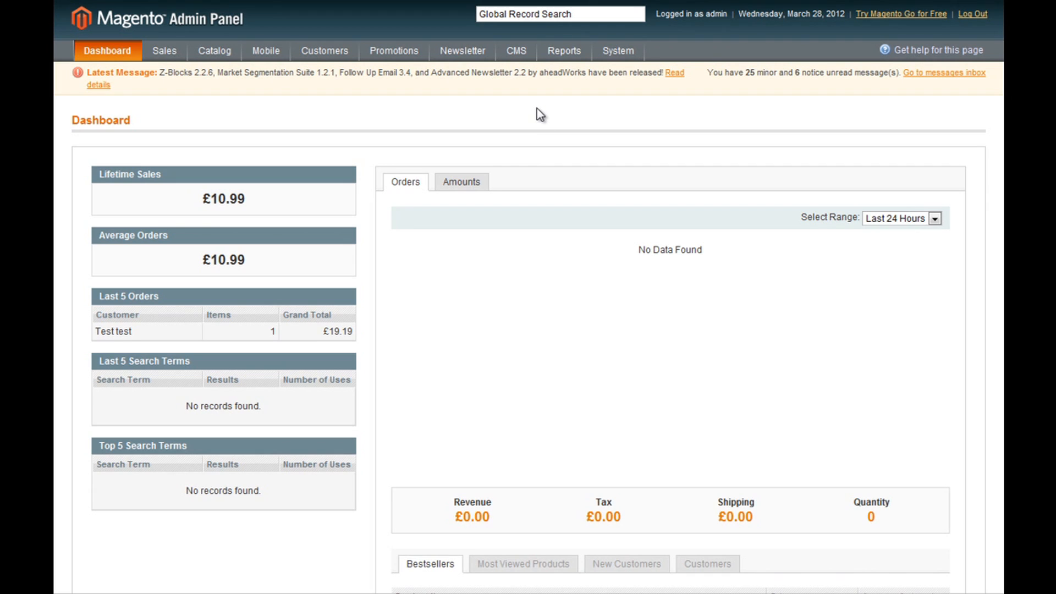
Reveal the CMS menu listing Pages, Static Blocks, Widgets and Polls
left_click(516, 51)
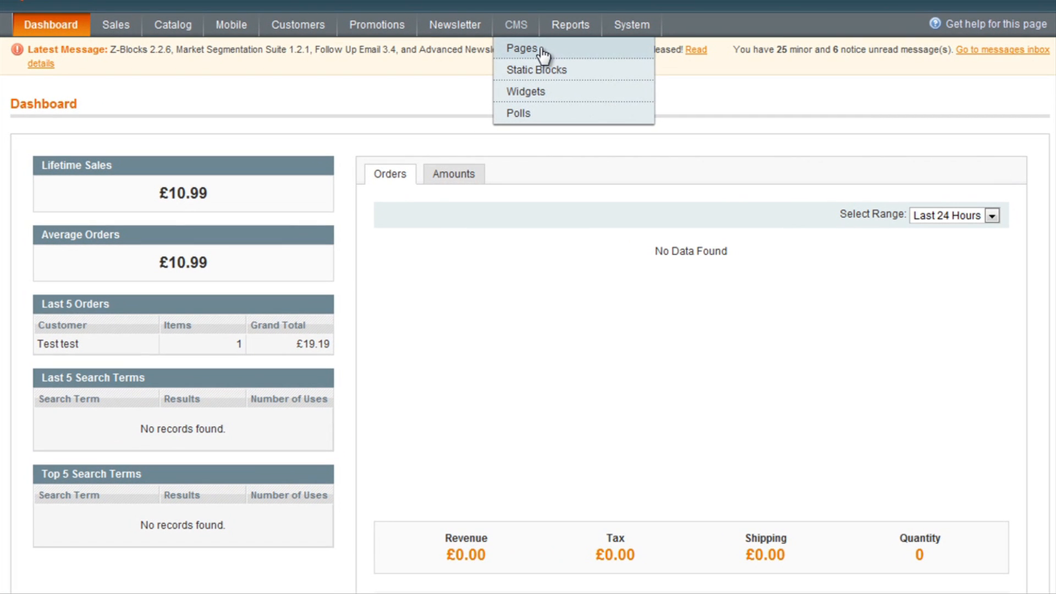
Go to CMS > Pages and start a blank New Page form
left_click(520, 47)
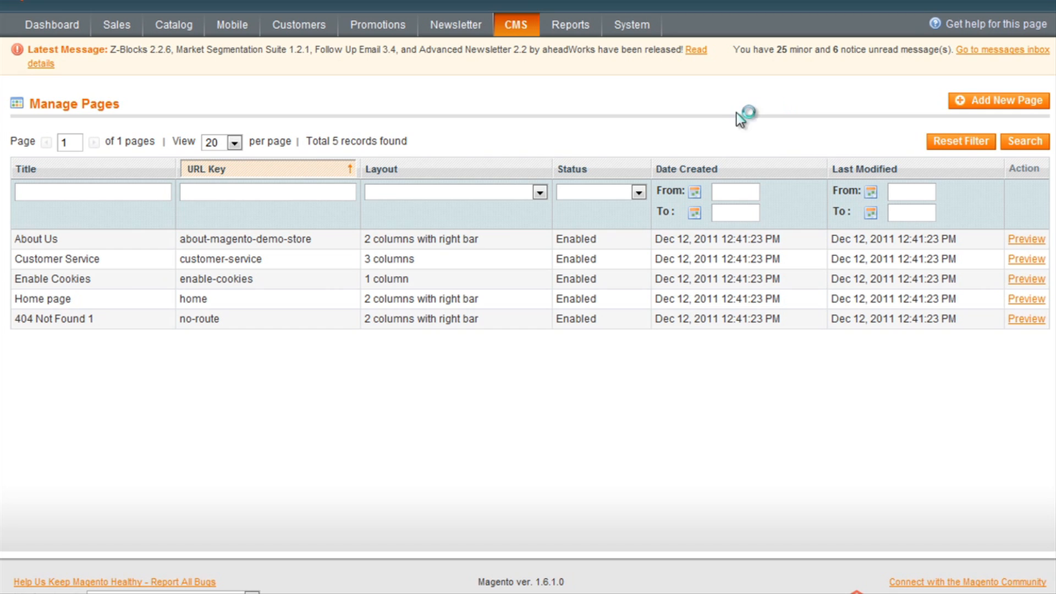
left_click(999, 100)
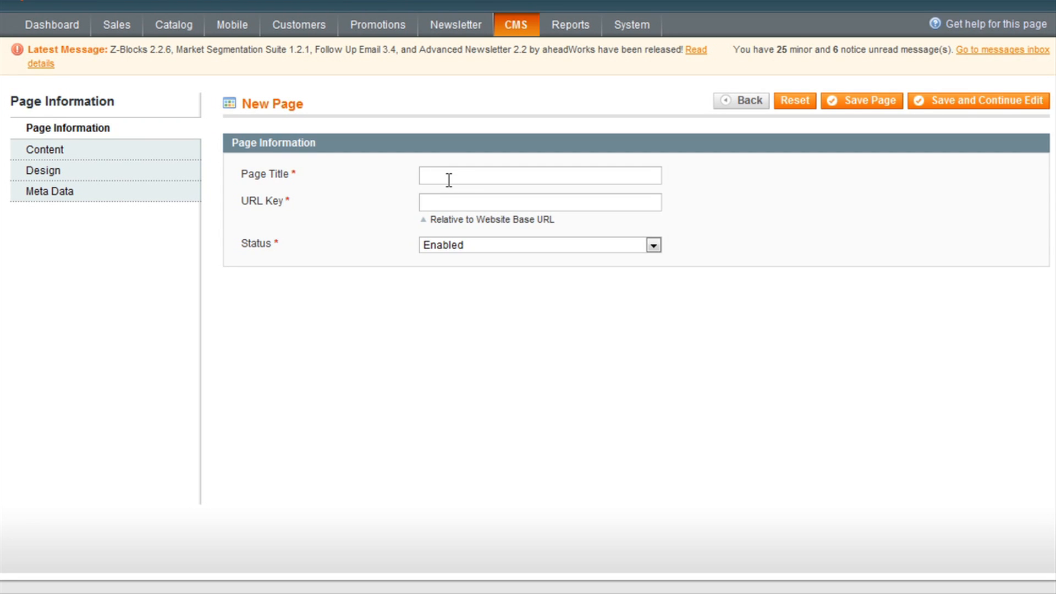
mouse_move(466, 184)
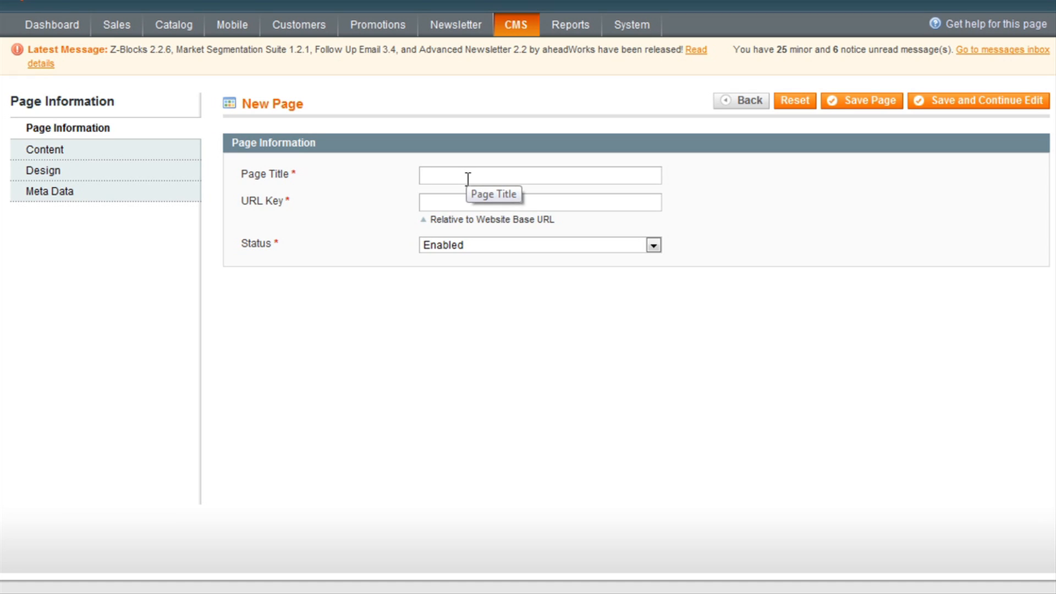
Fill Page Title 'Test' and URL Key 'custom' with status Enabled, then move to the Content section
type("TY")
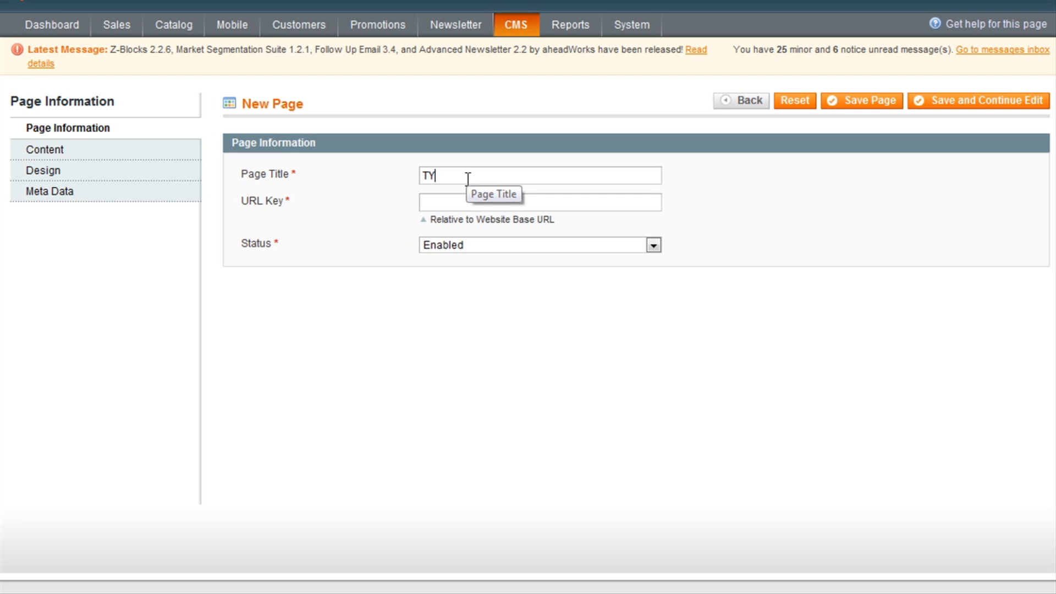
type("Test")
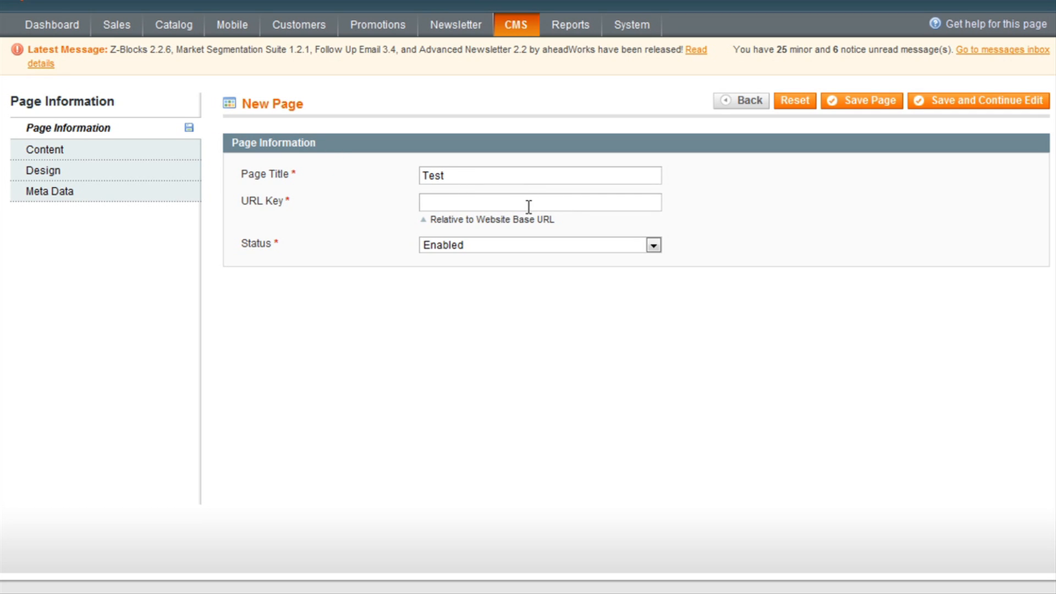
type("custom")
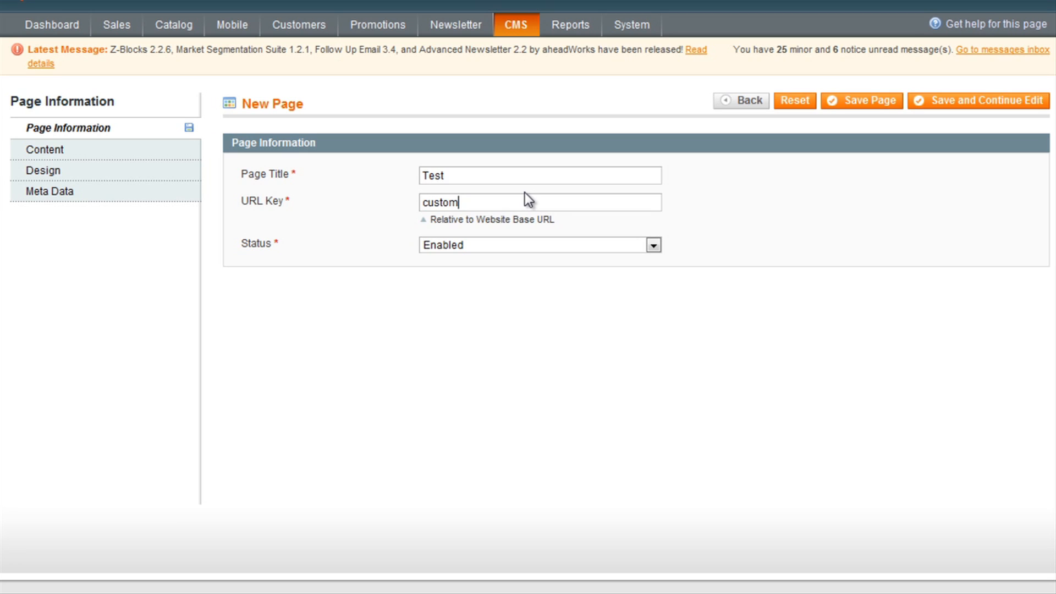
mouse_move(457, 250)
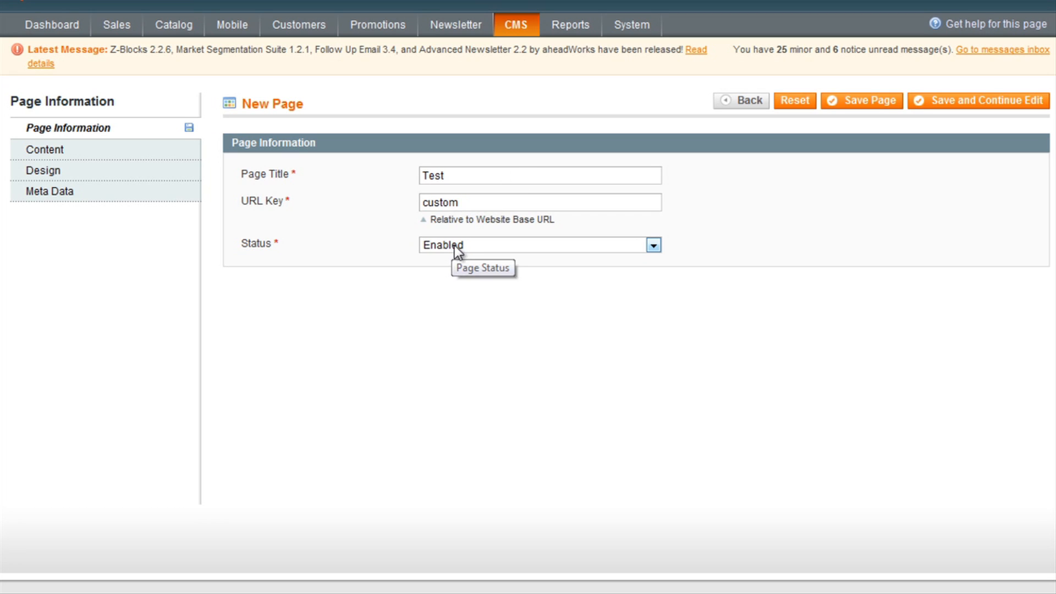
mouse_move(394, 222)
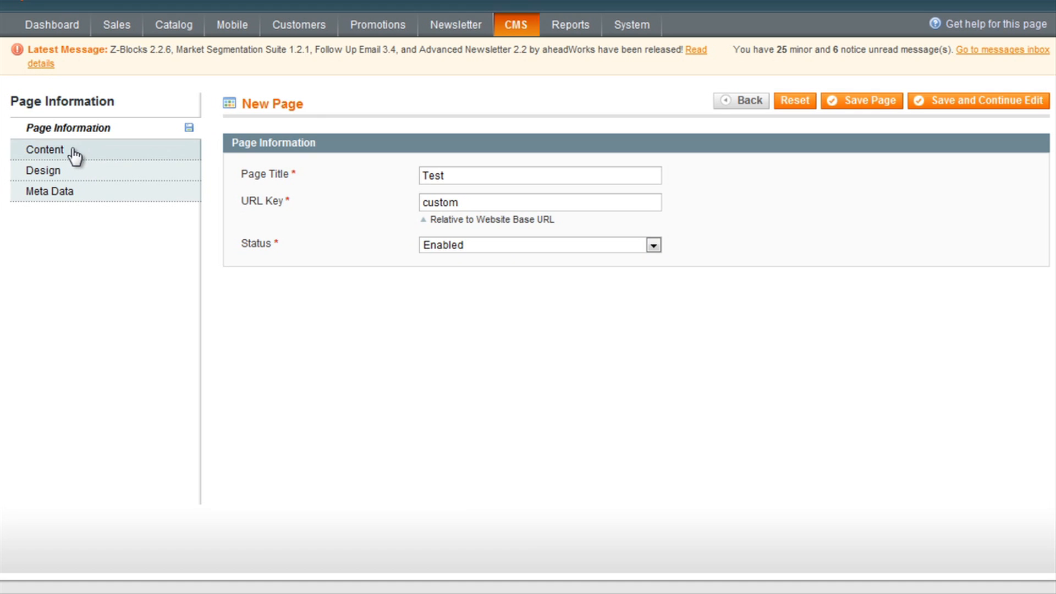
left_click(45, 150)
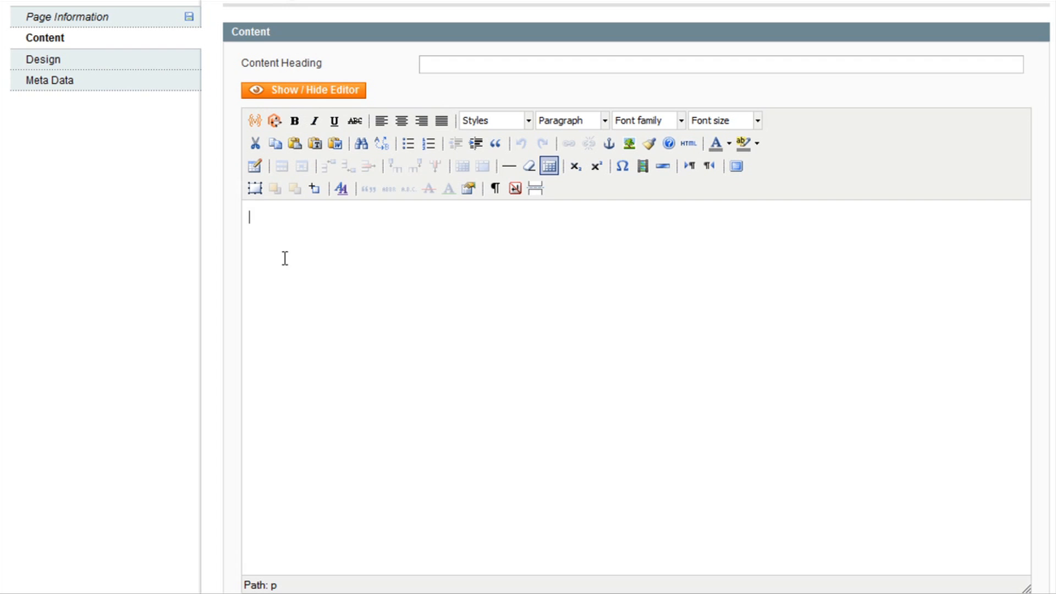
Enter body content 'test' and save the page so it appears in Manage Pages as enabled
type("test")
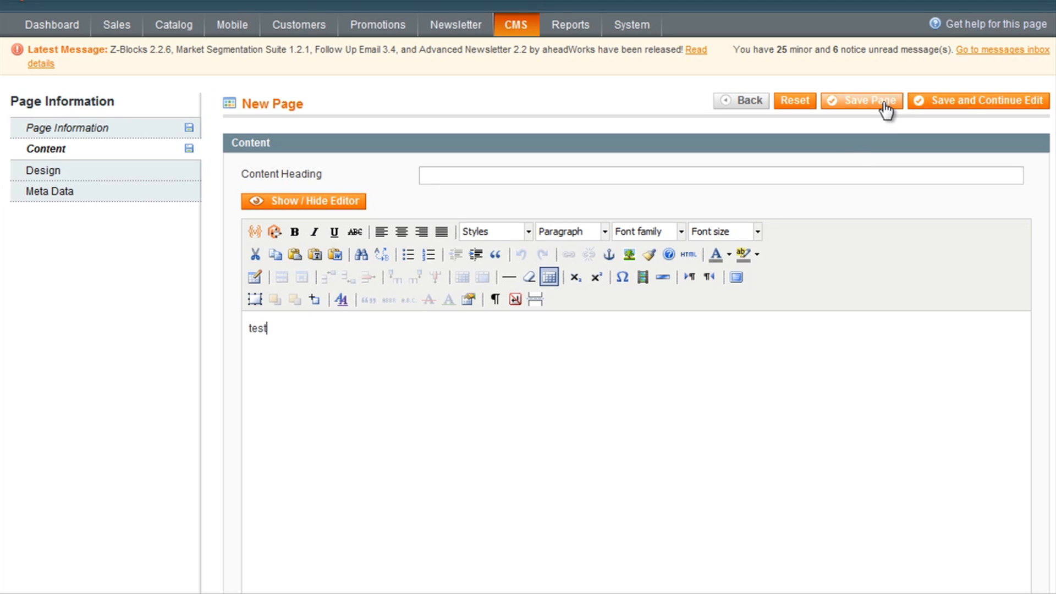
left_click(862, 100)
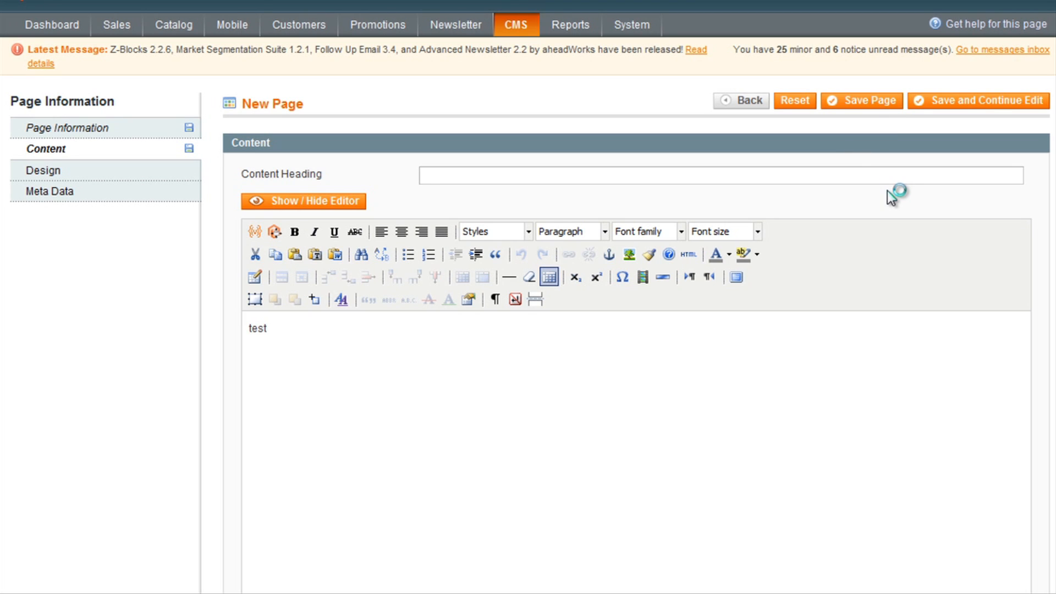
mouse_move(836, 223)
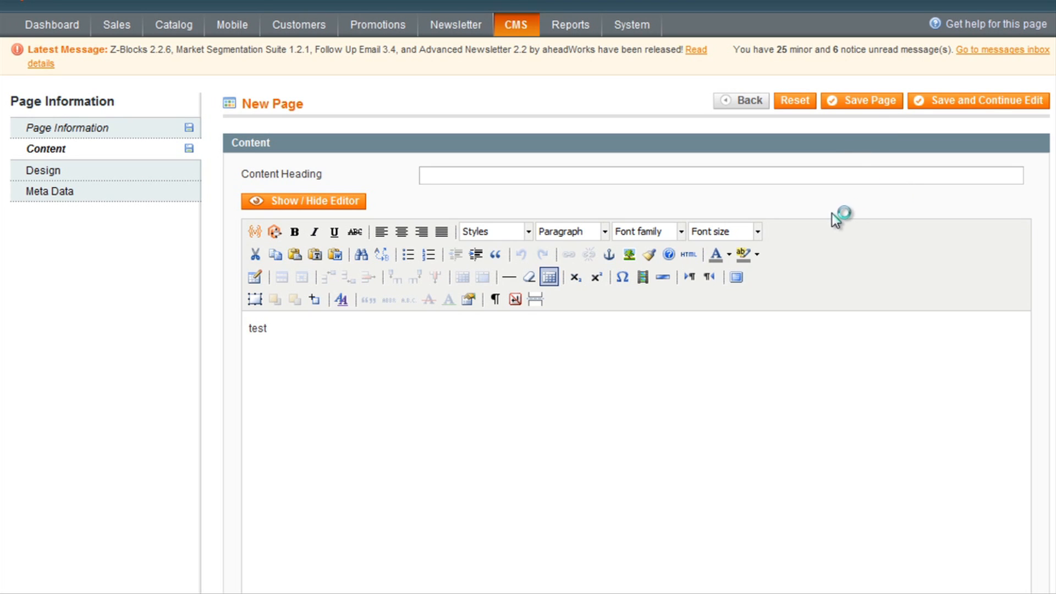
left_click(860, 100)
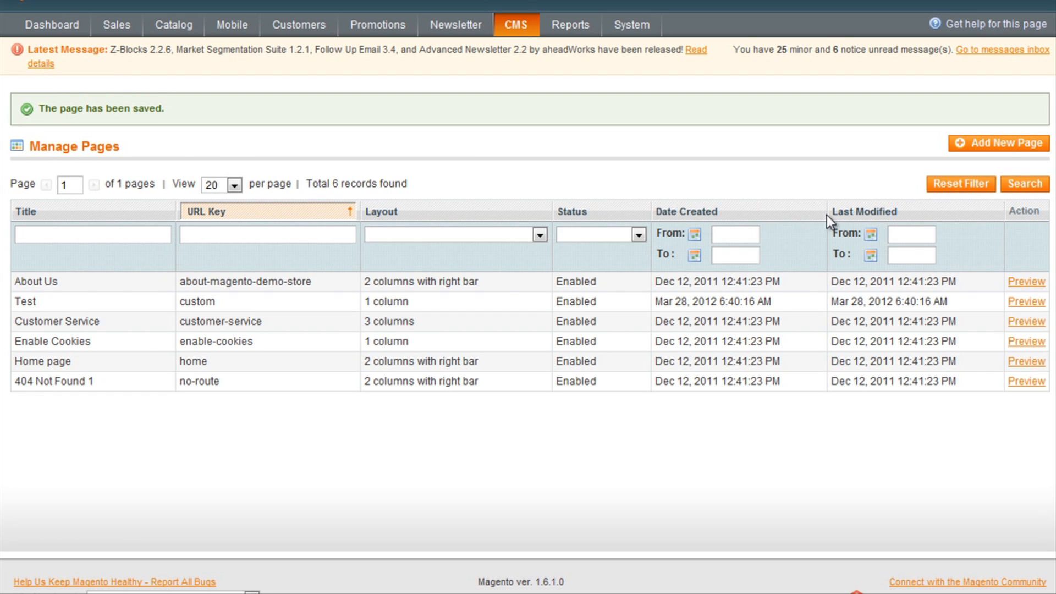
Preview the Test page on the storefront, showing breadcrumb Home / Test and body 'test'
left_click(1026, 302)
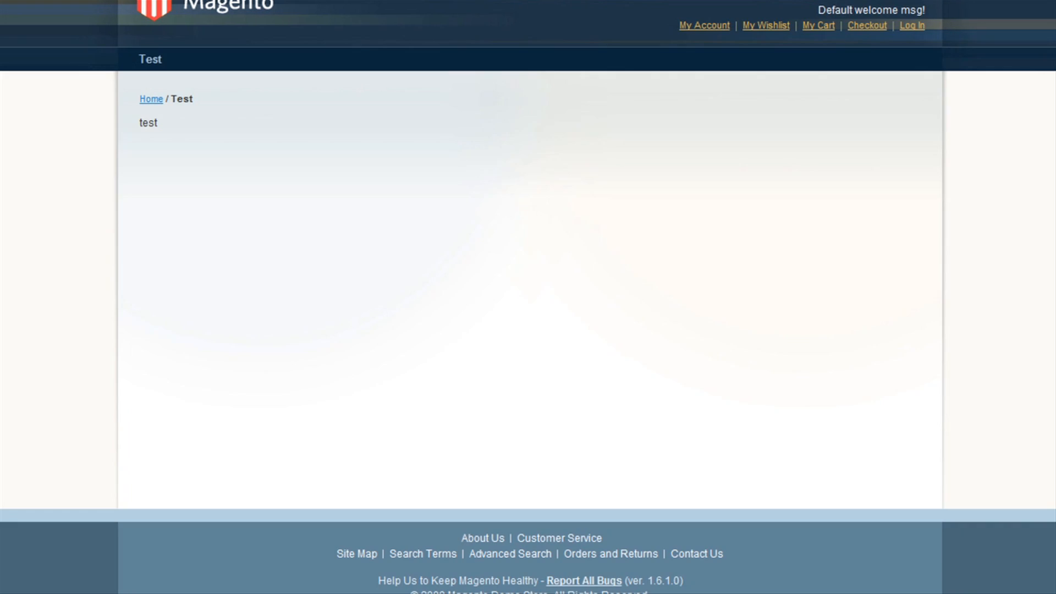
mouse_move(150, 28)
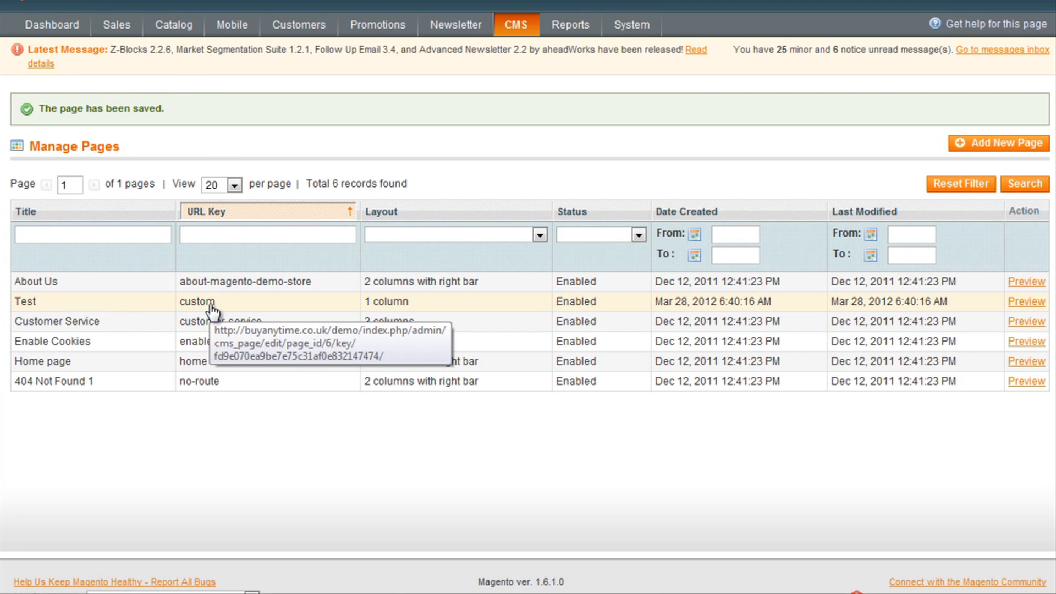
mouse_move(254, 312)
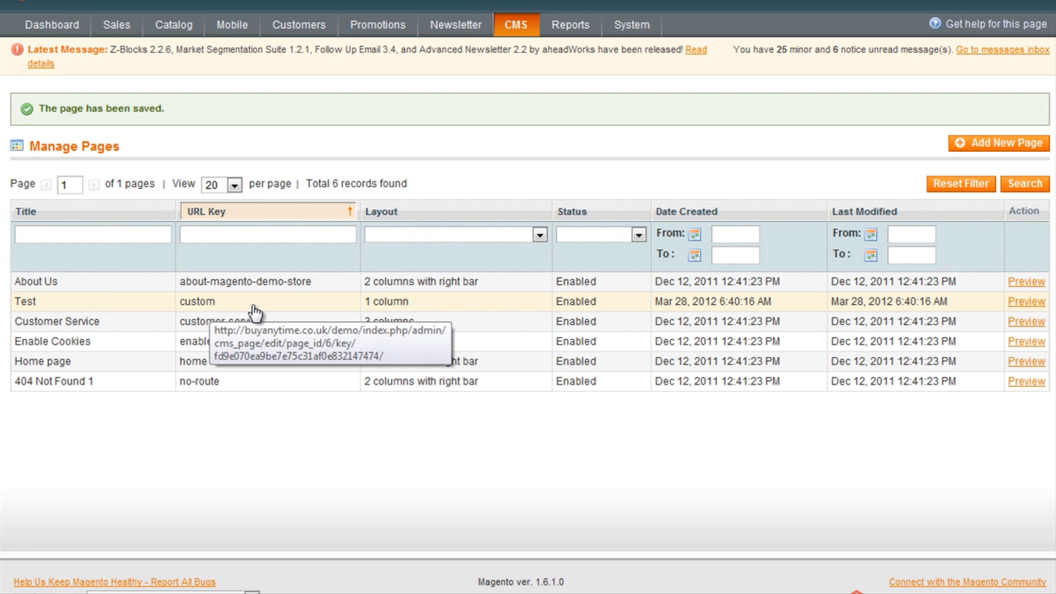
From Manage Pages, reopen the saved Test page's edit form
left_click(256, 301)
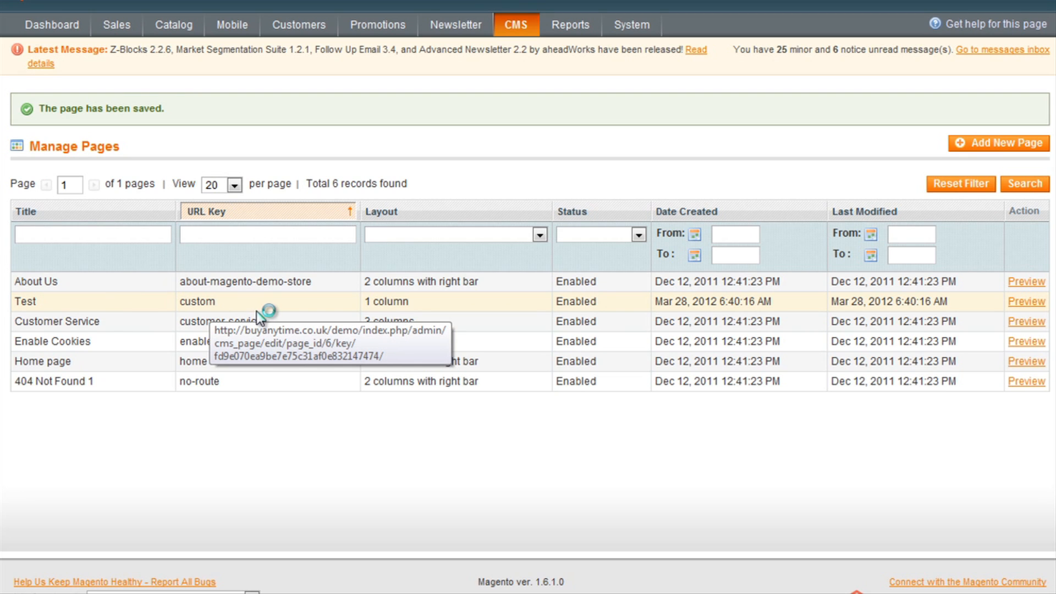
left_click(197, 302)
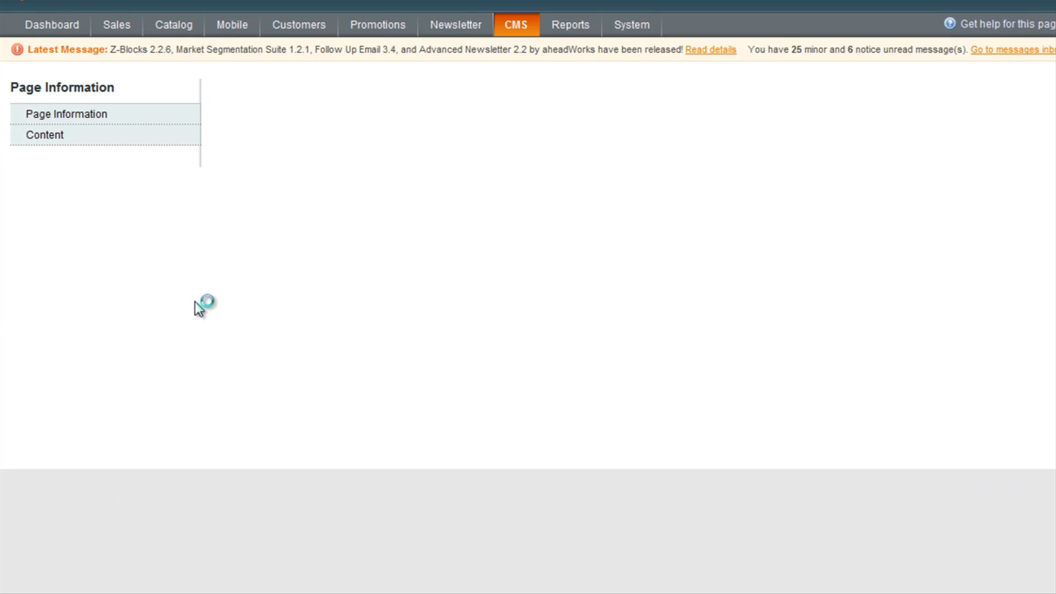